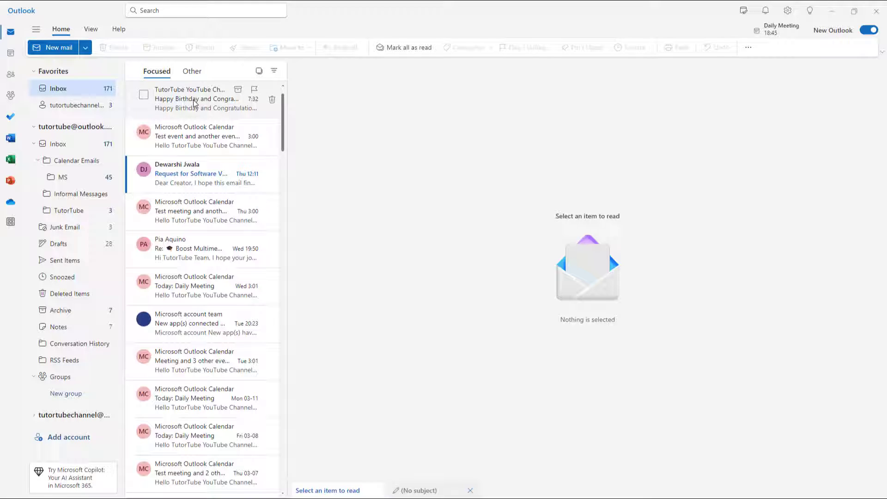
- Show the 'Happy Birthday and Congratulations' email from TutorTube in the reading pane
{"action": "left_click", "coordinate": [196, 98]}
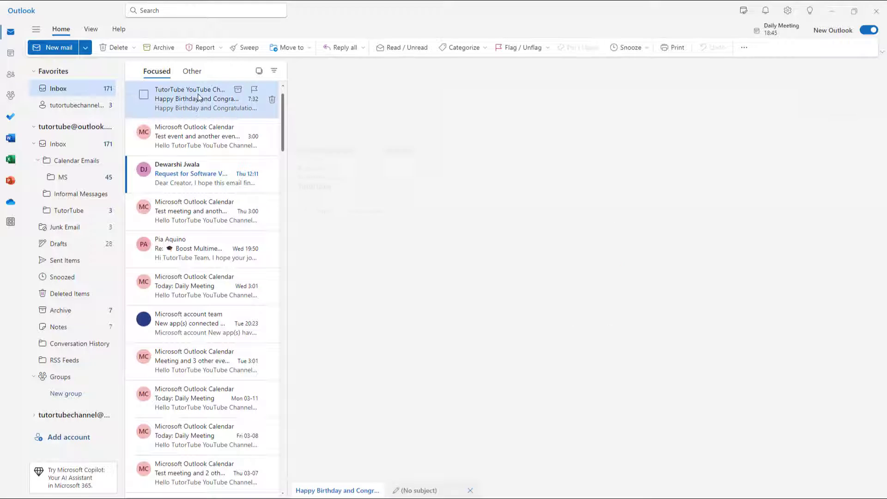
{"action": "left_click", "coordinate": [196, 98]}
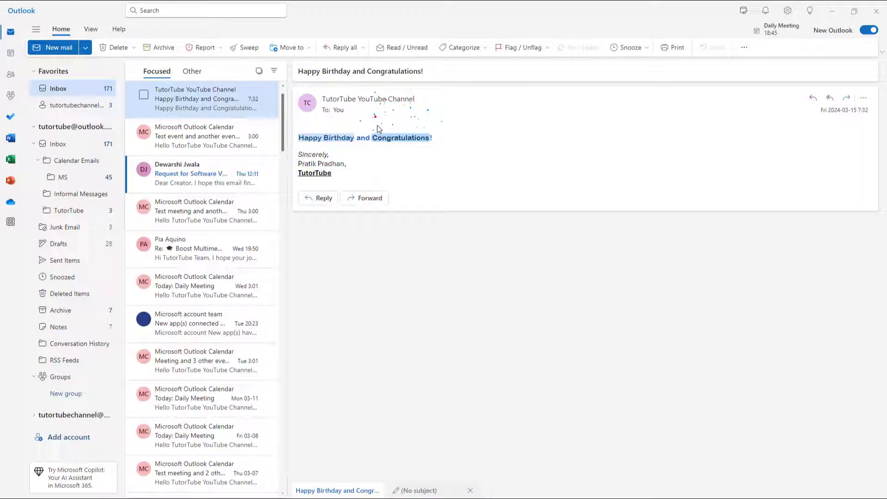
- Reach the Settings window via View settings, landing on the Mail Layout page
{"action": "left_click", "coordinate": [91, 29]}
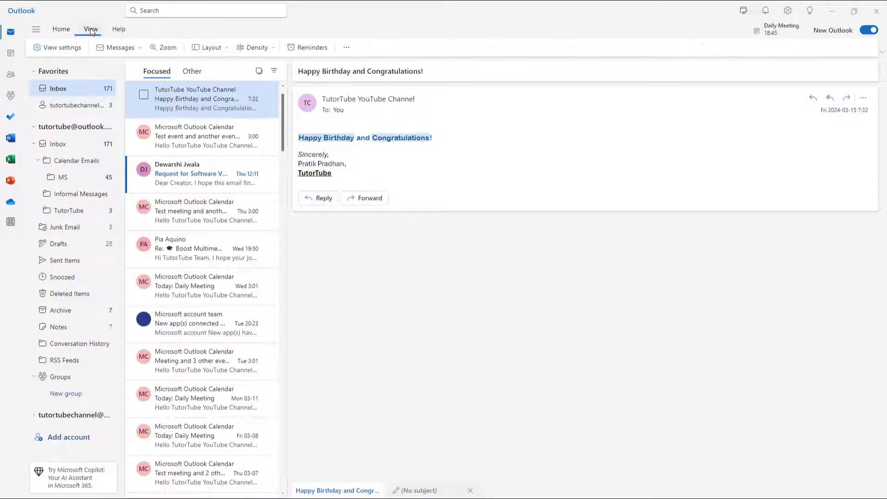
{"action": "mouse_move", "coordinate": [76, 36]}
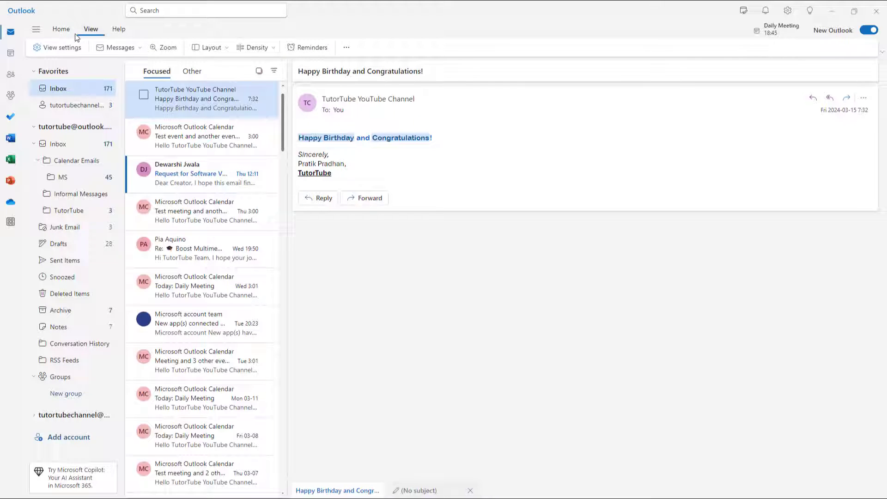
{"action": "left_click", "coordinate": [56, 47]}
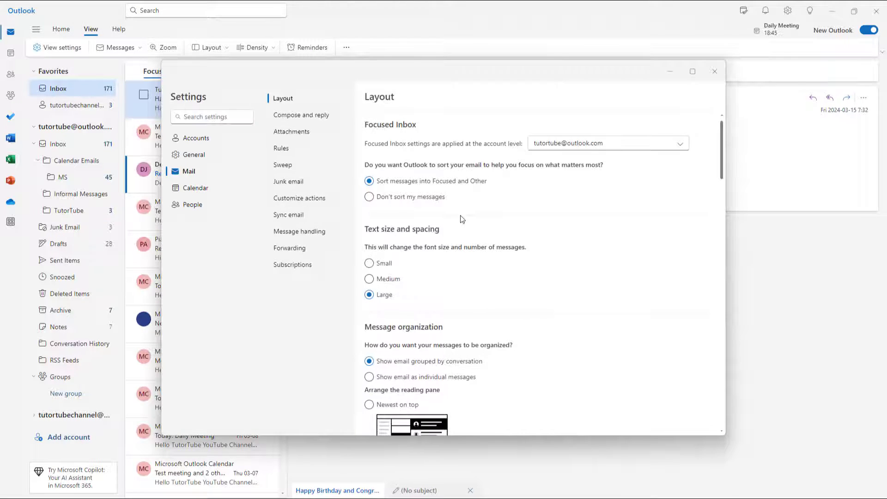
{"action": "mouse_move", "coordinate": [481, 222]}
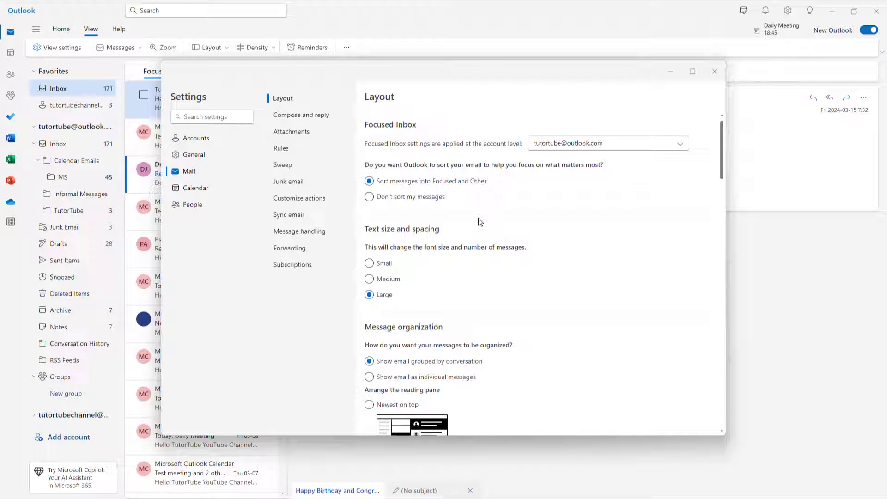
- Untick 'Show joyful animations in the reading pane' under Compose and reply and save
{"action": "left_click", "coordinate": [301, 115]}
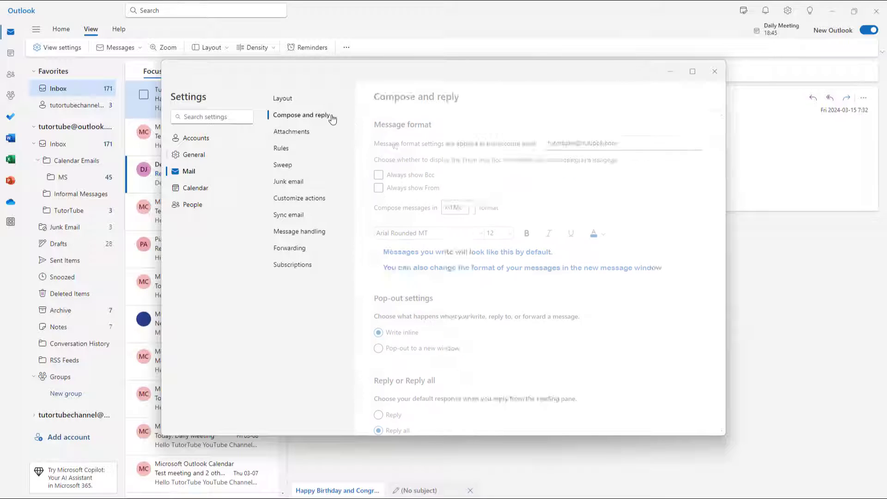
{"action": "scroll", "scroll_direction": "down", "scroll_amount": 3}
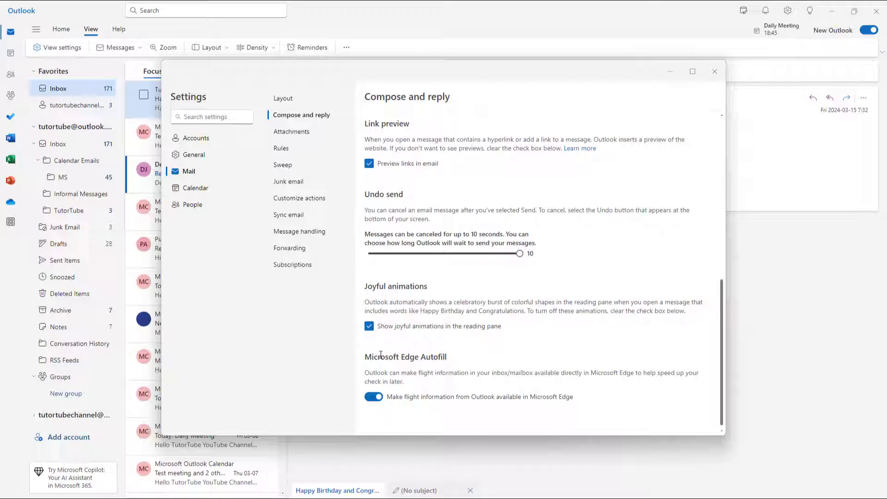
{"action": "left_click", "coordinate": [368, 325]}
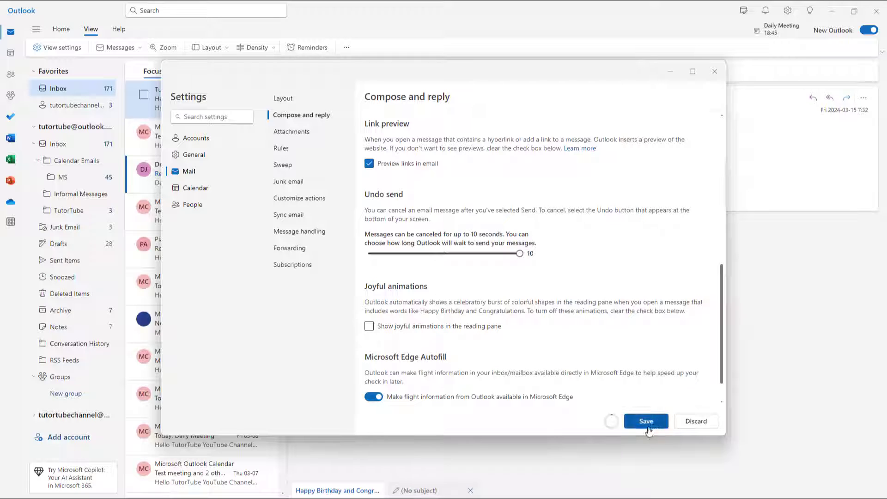
{"action": "left_click", "coordinate": [646, 421]}
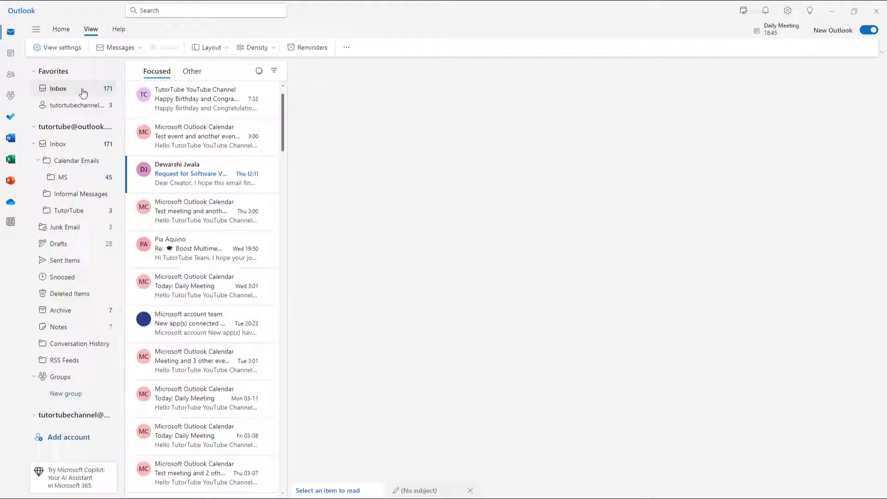
- Reopen the birthday email to confirm no burst, then return to View settings
{"action": "left_click", "coordinate": [198, 97]}
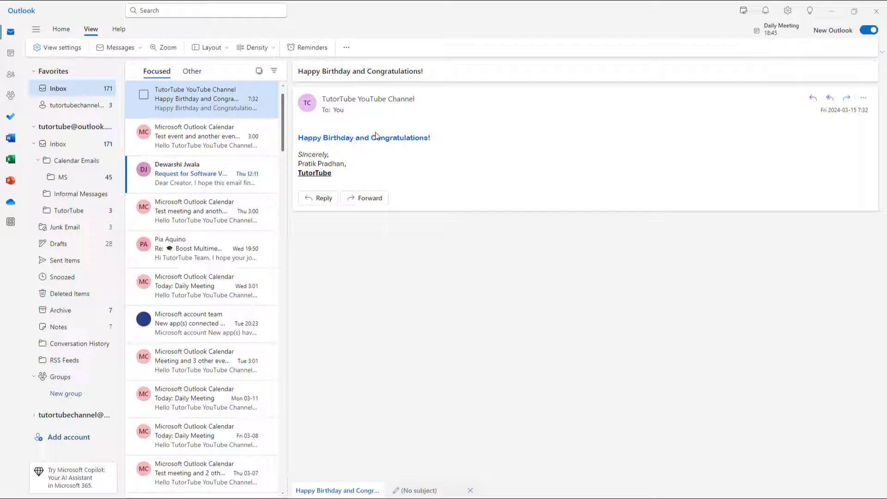
{"action": "left_click", "coordinate": [61, 48]}
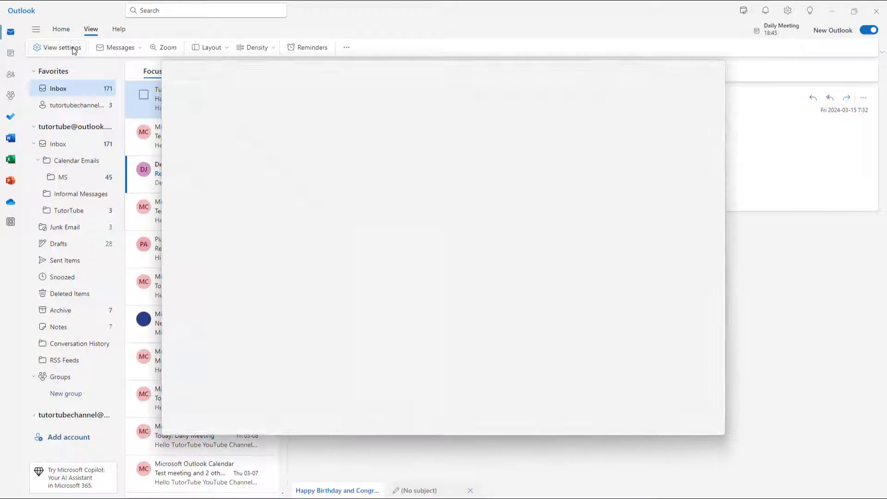
- Navigate Mail > Compose and reply down to the Joyful animations option
{"action": "left_click", "coordinate": [58, 47]}
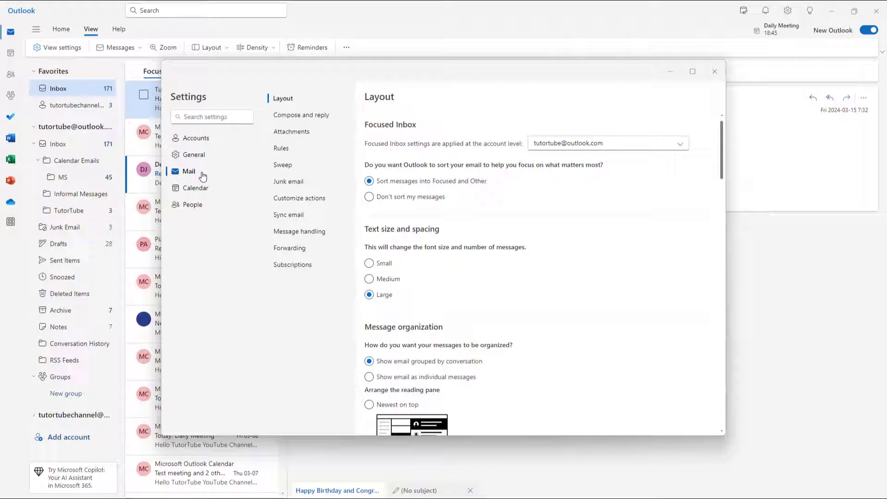
{"action": "left_click", "coordinate": [302, 114]}
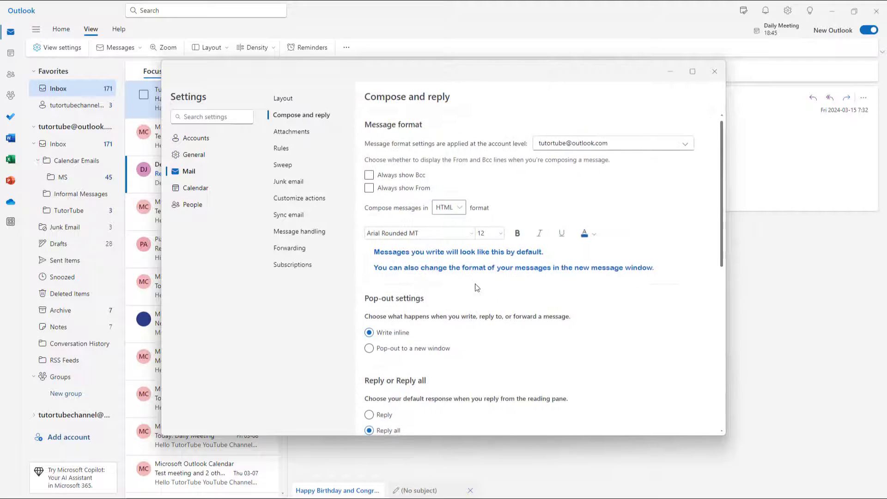
{"action": "scroll", "scroll_direction": "down", "scroll_amount": 3}
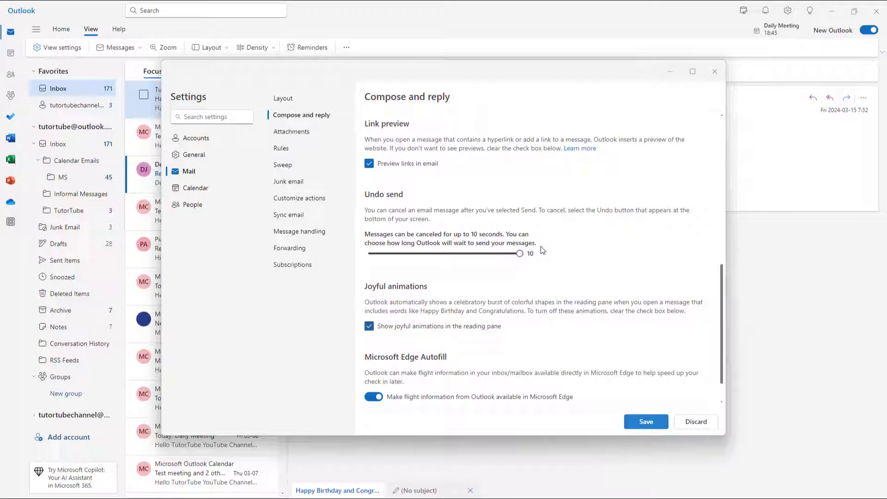